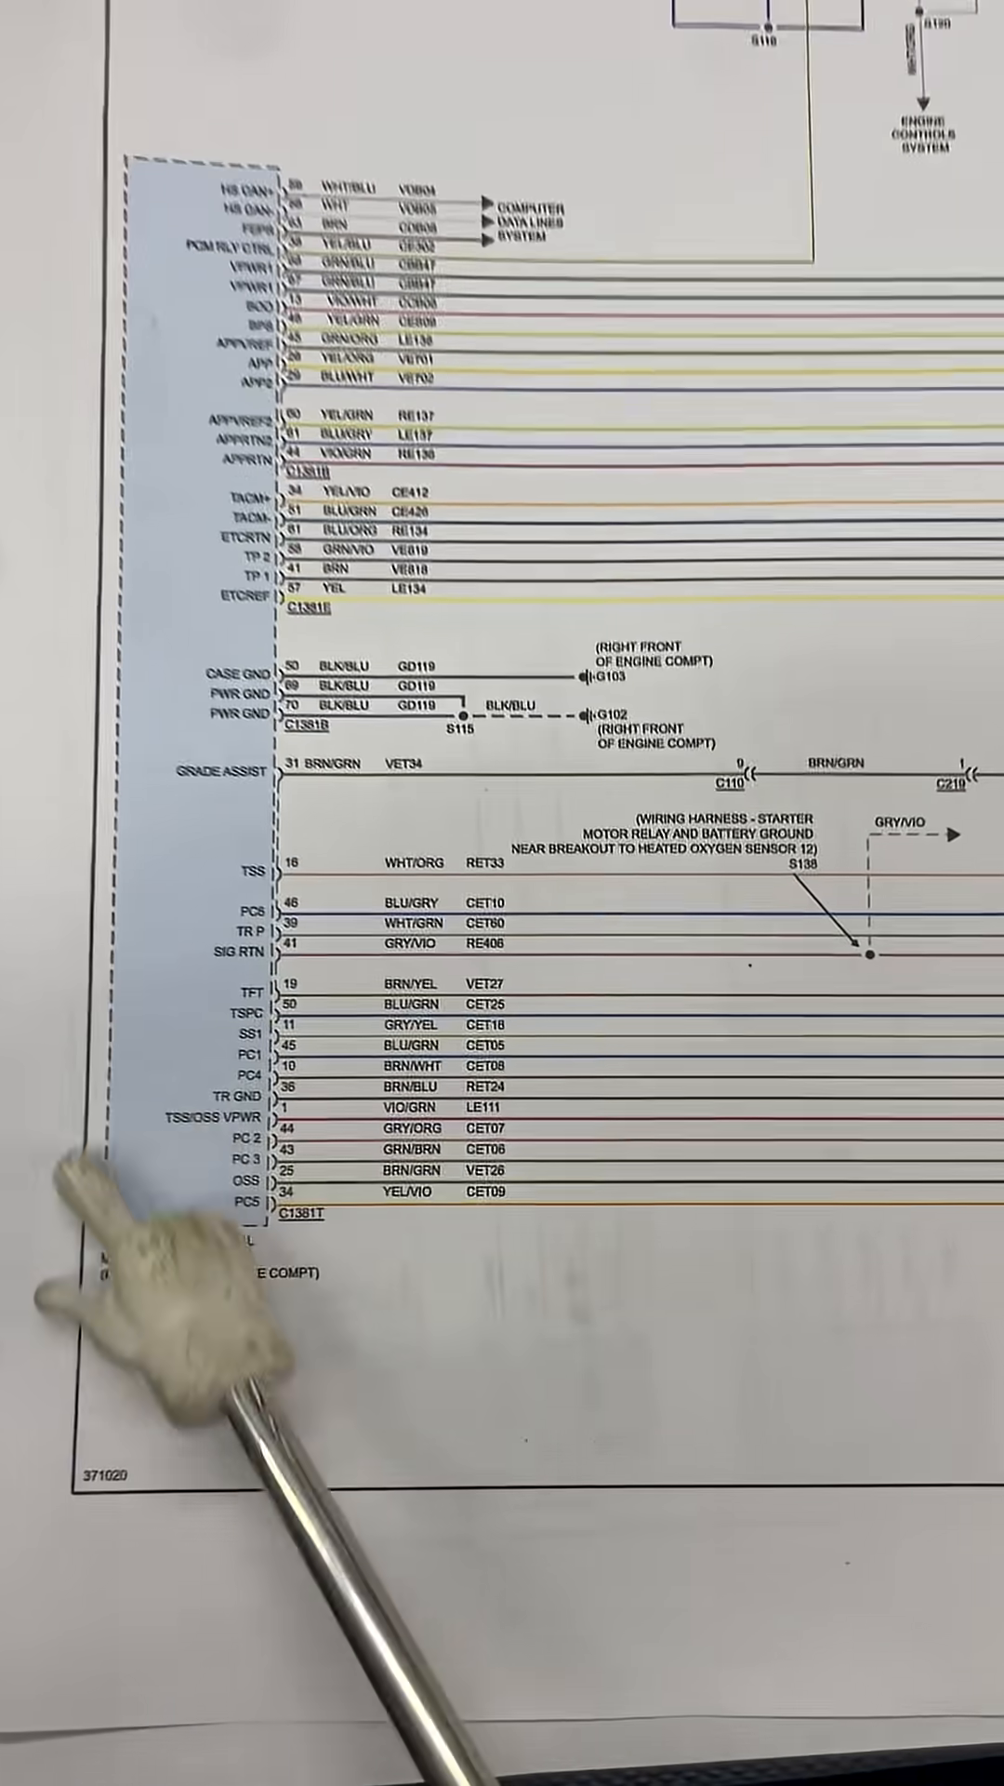
scroll("down", 3)
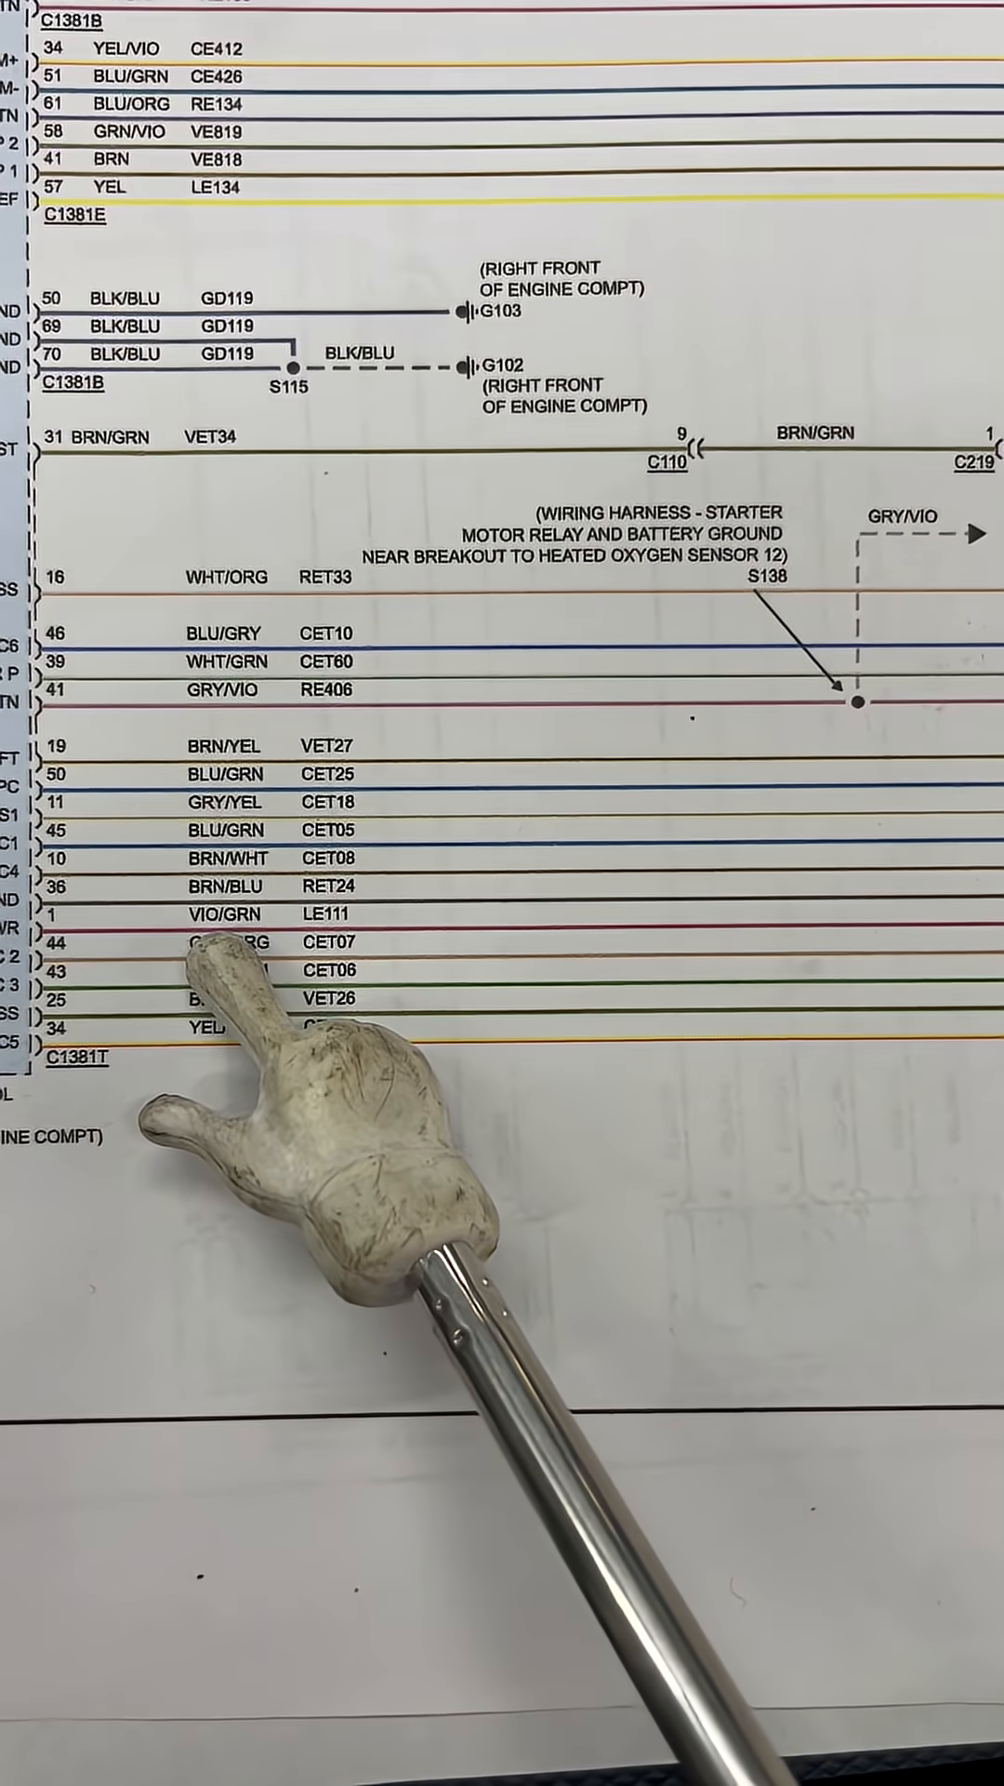